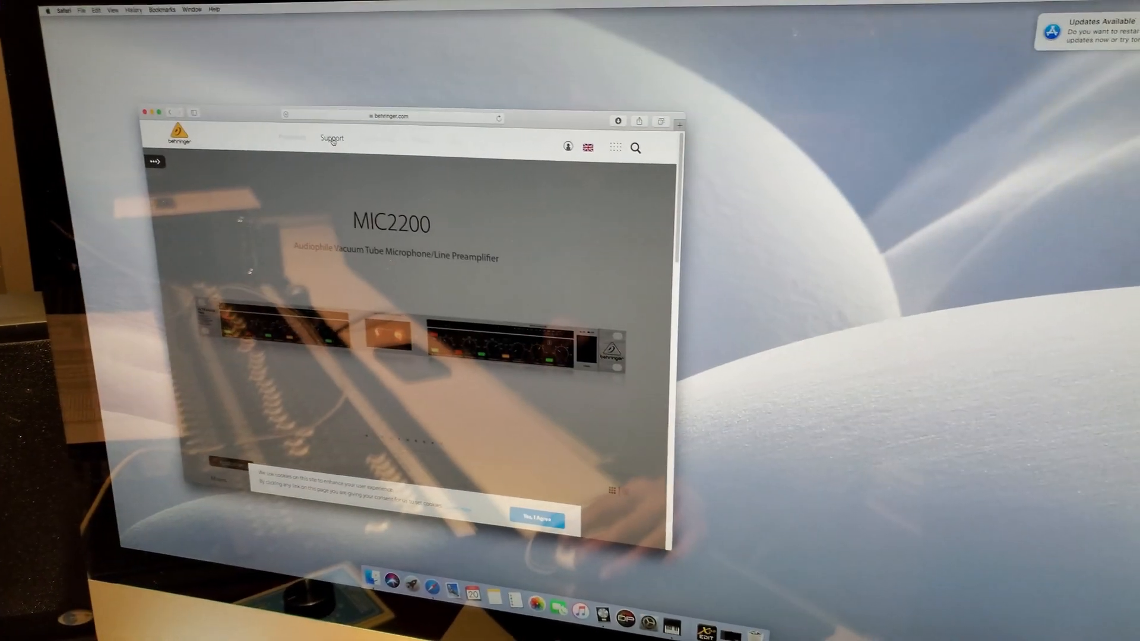
- Go to Behringer Support and scroll to the help topic tiles including Downloads
{"action": "left_click", "coordinate": [331, 138]}
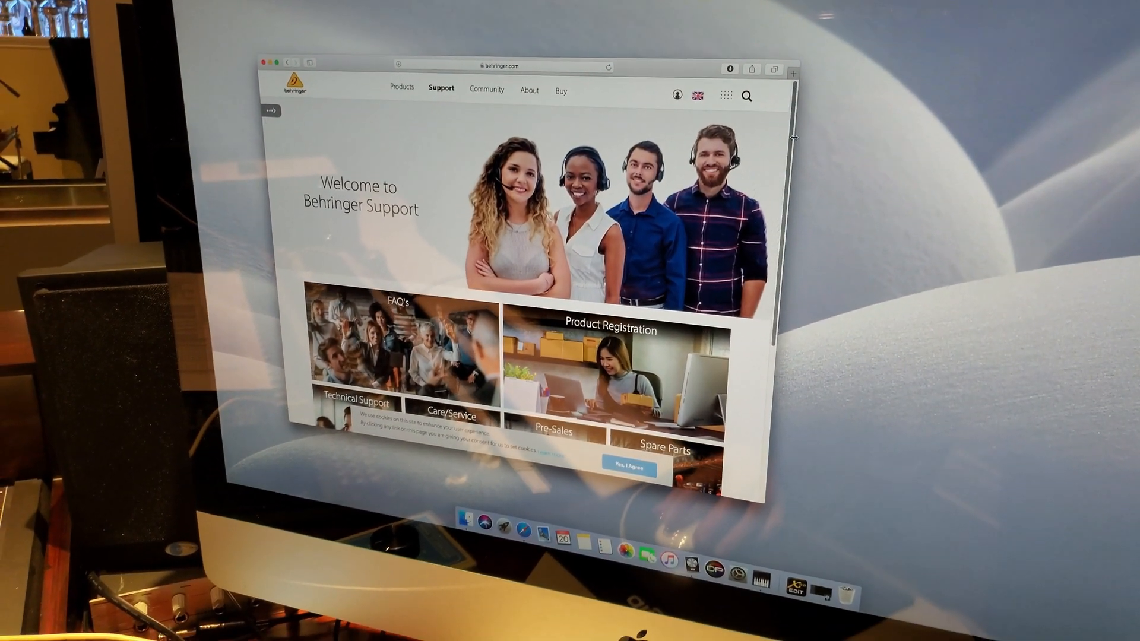
{"action": "scroll", "scroll_direction": "down", "scroll_amount": 3}
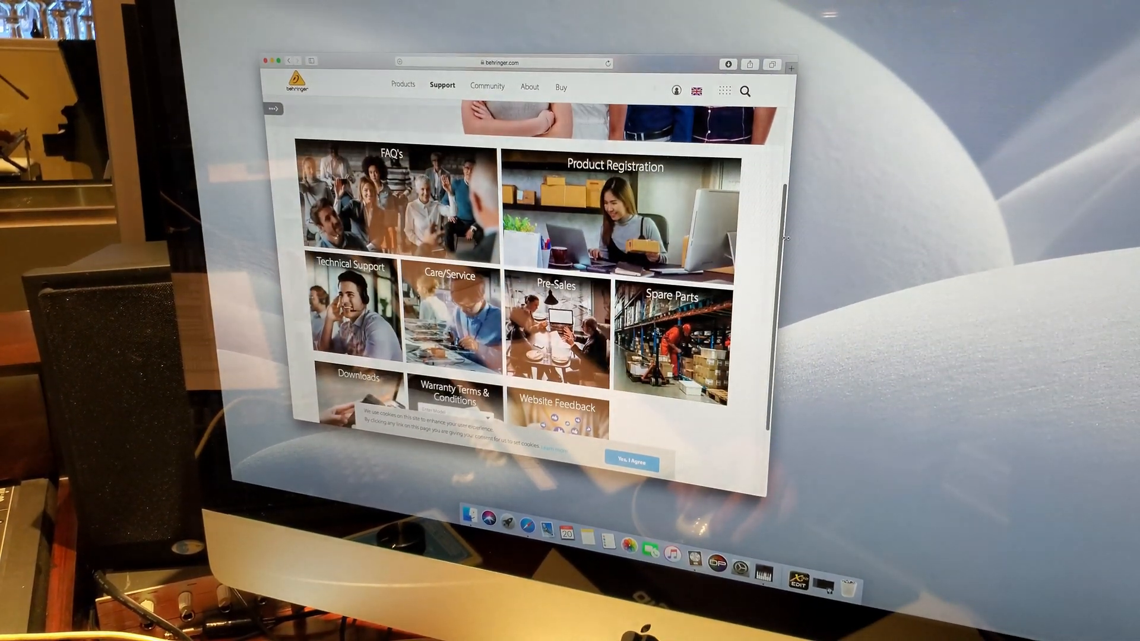
{"action": "scroll", "scroll_direction": "down", "scroll_amount": 3}
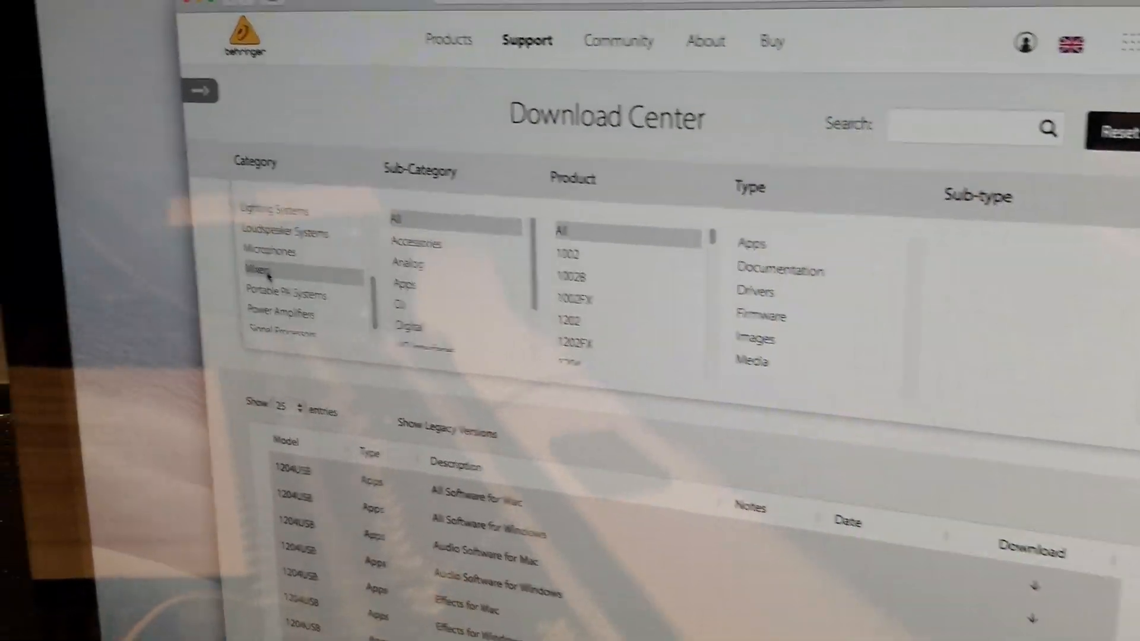
- Filter the Download Center to Mixers > Digital > X32 RACK > Apps, listing X32 Edit
{"action": "left_click", "coordinate": [389, 294]}
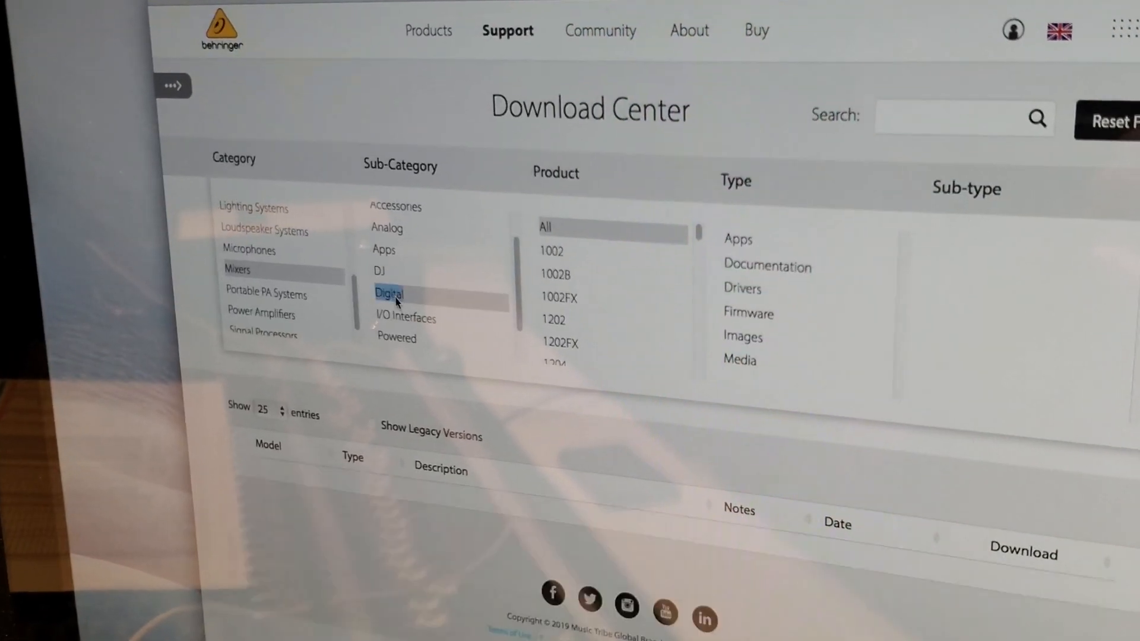
{"action": "left_click", "coordinate": [389, 293]}
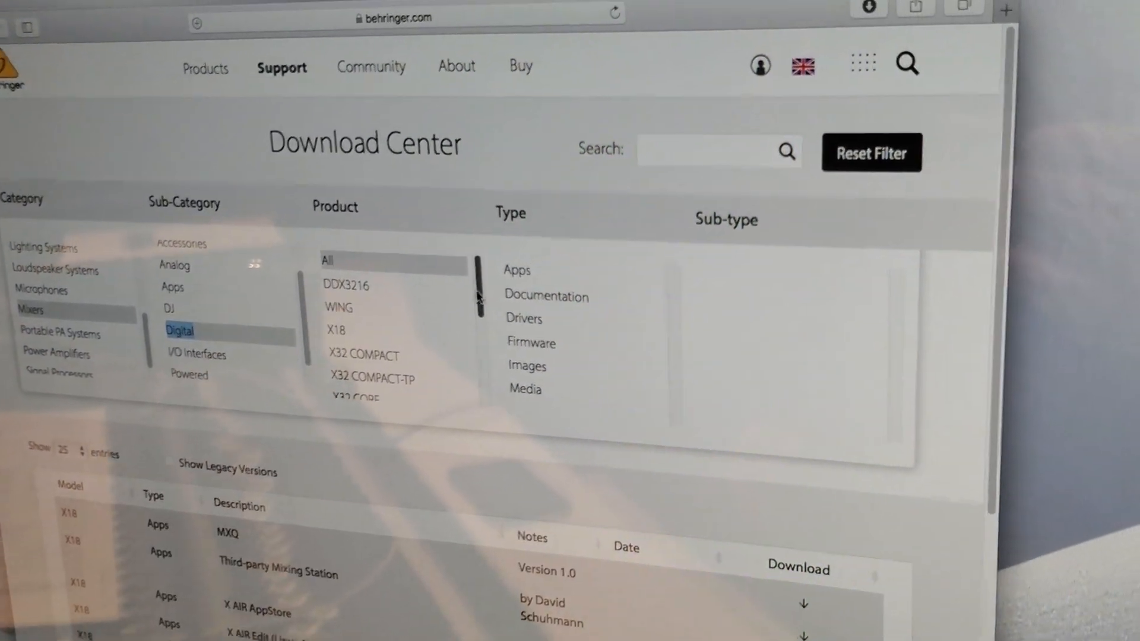
{"action": "scroll", "scroll_direction": "down", "scroll_amount": 3}
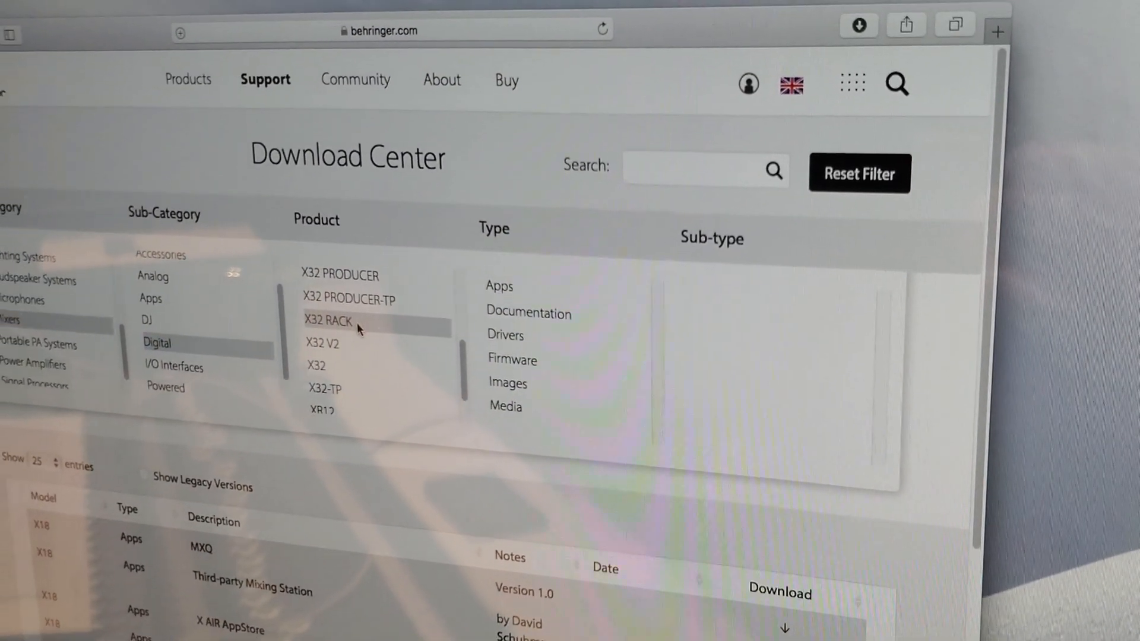
{"action": "left_click", "coordinate": [327, 321]}
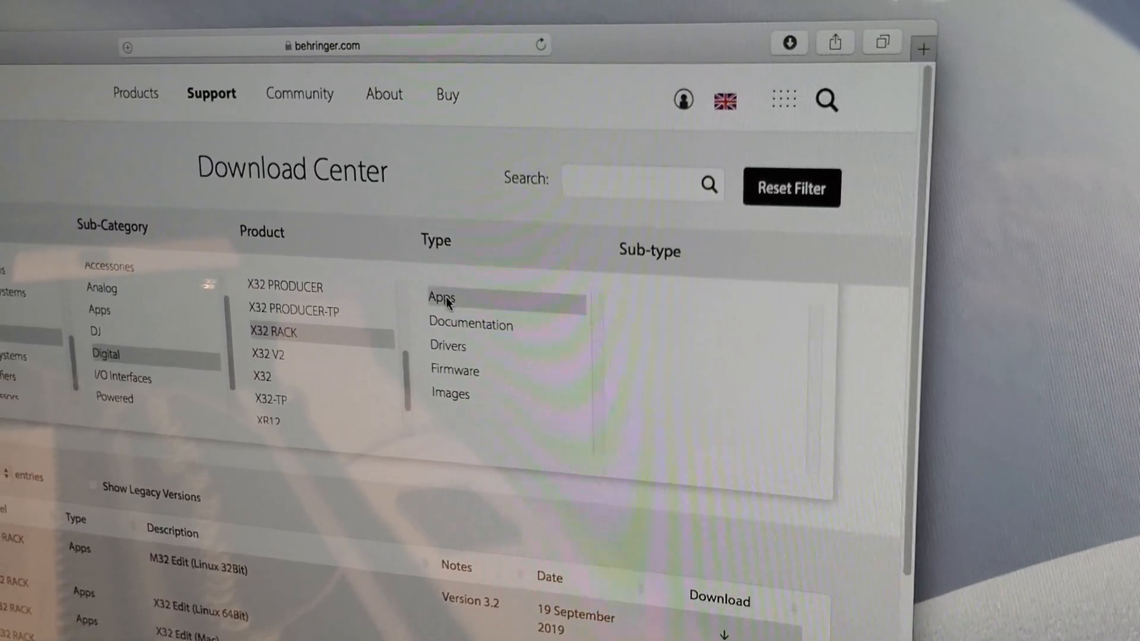
{"action": "left_click", "coordinate": [441, 298]}
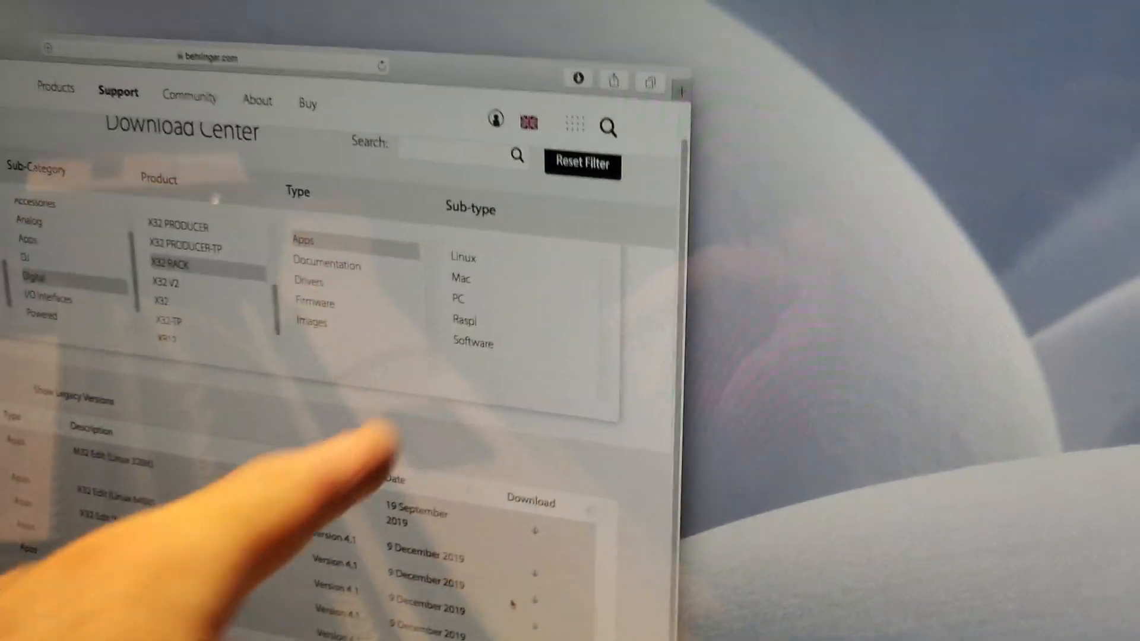